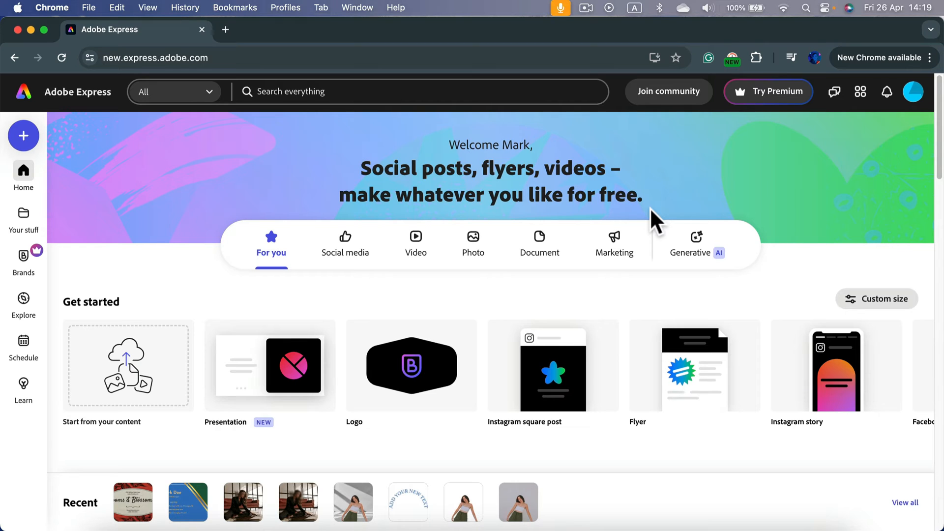
mouse_move(558, 230)
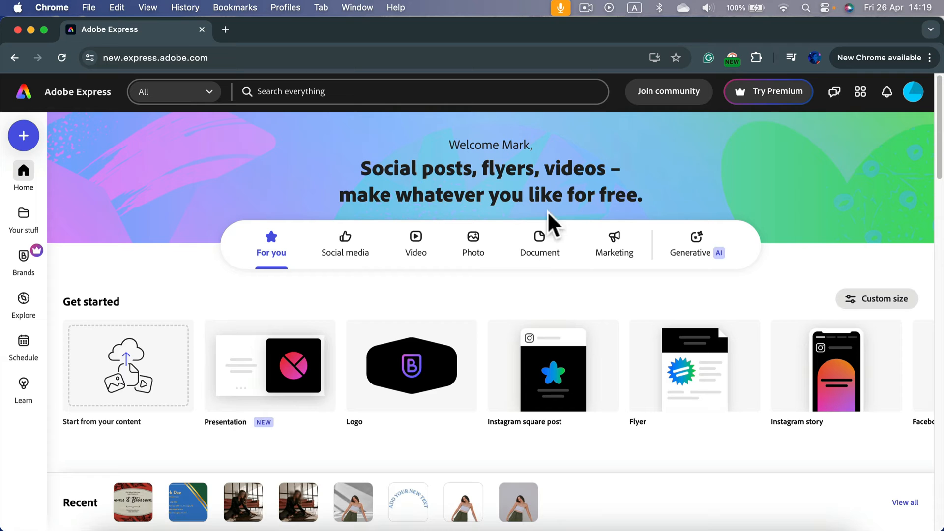
mouse_move(543, 256)
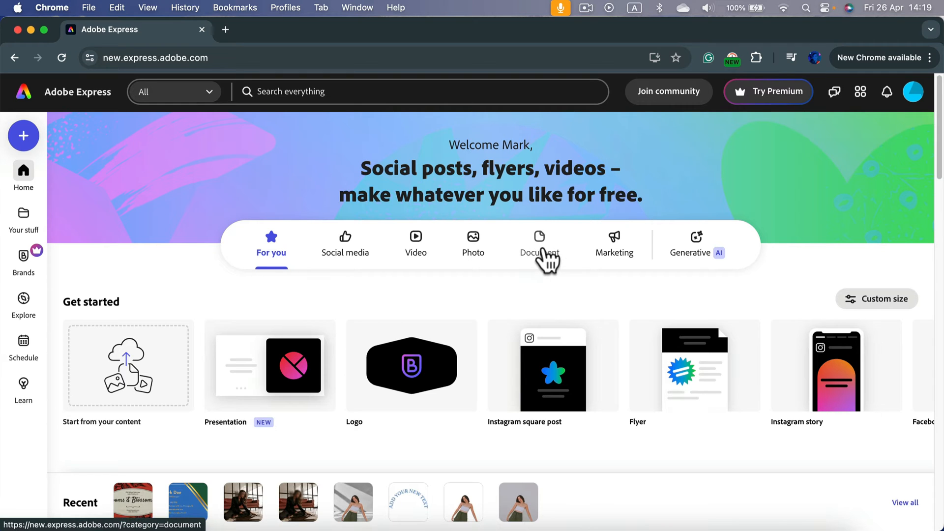
Show the Document creation options and settle on the Business document category.
click(539, 244)
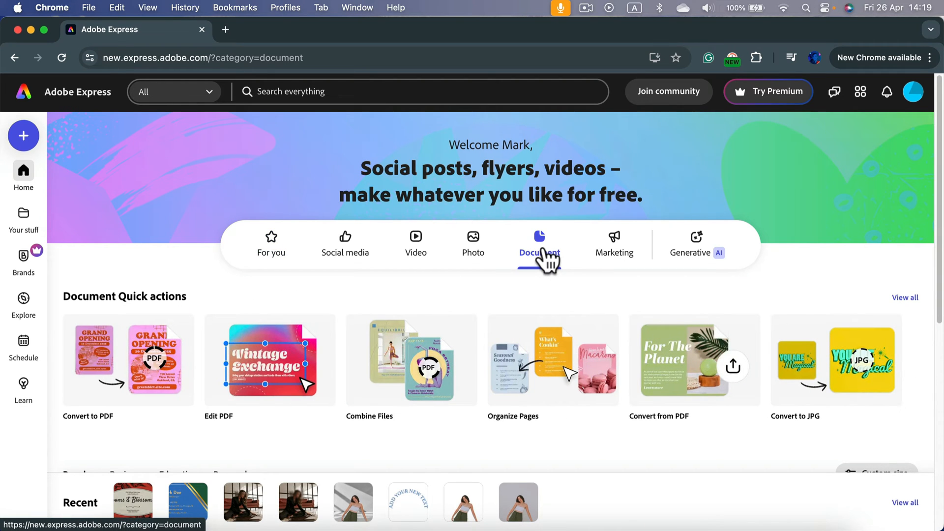
scroll(down, 3)
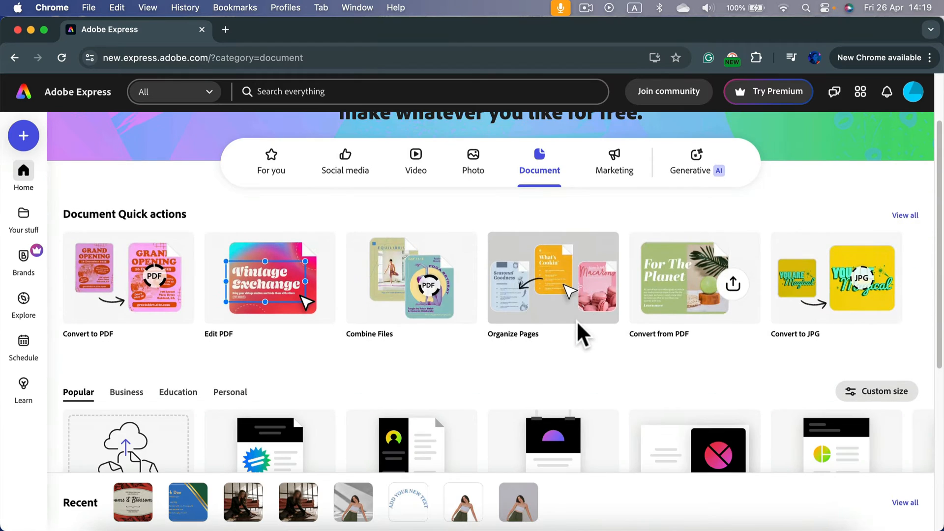
scroll(down, 3)
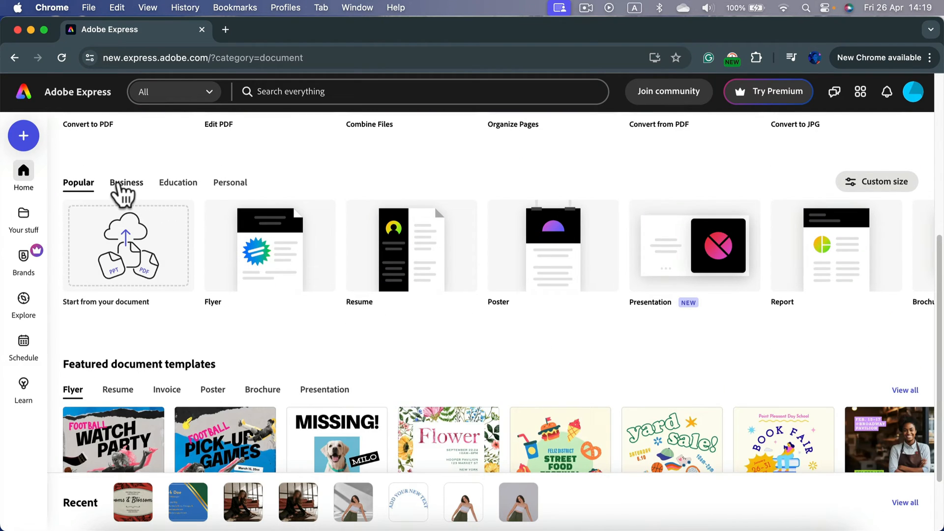
click(126, 183)
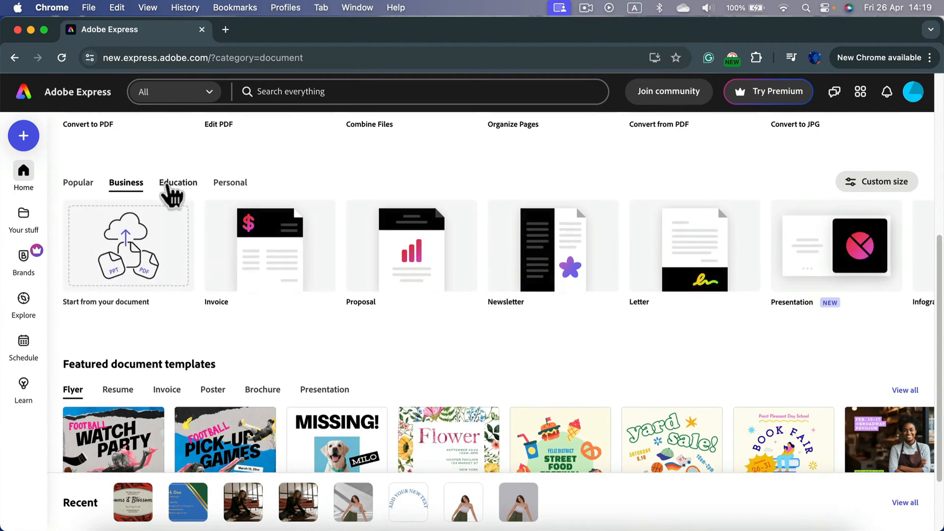
click(230, 183)
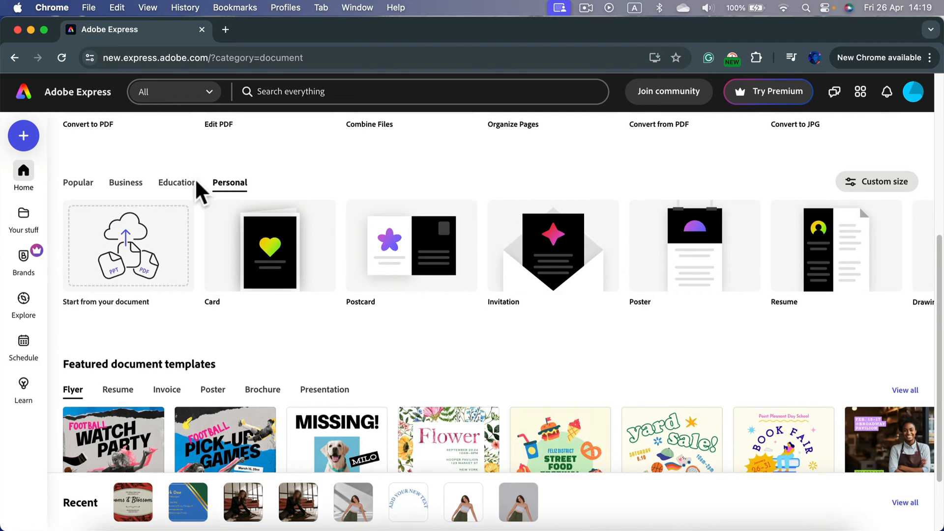
click(126, 183)
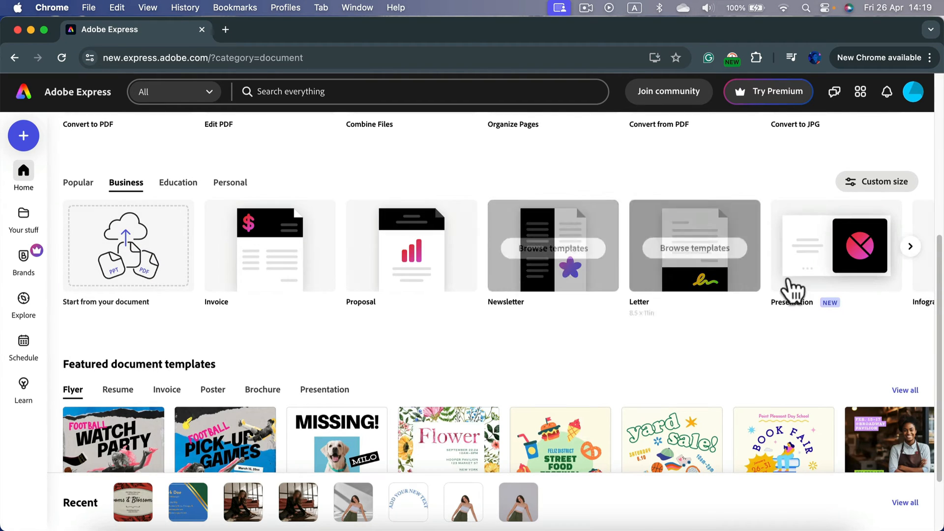
Advance the Business carousel until the 3.5 × 2 in Business card option is in view.
click(910, 246)
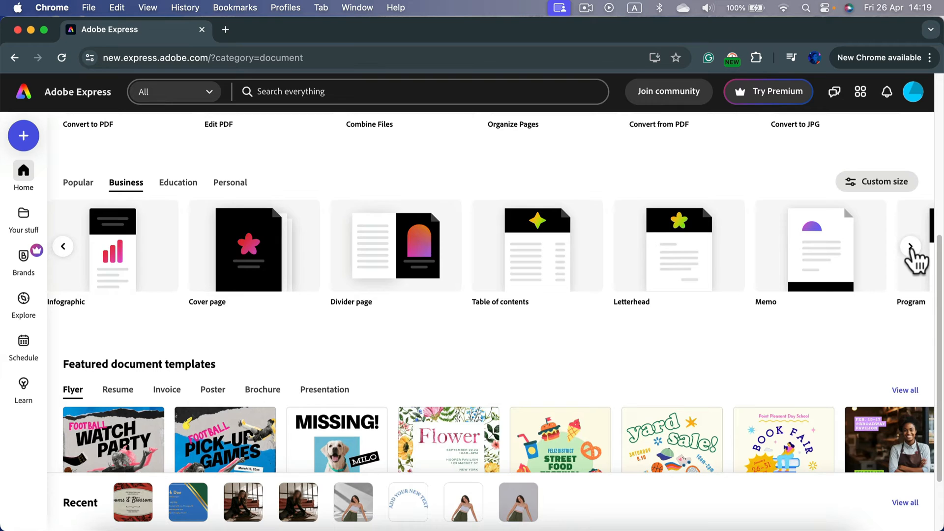
click(910, 246)
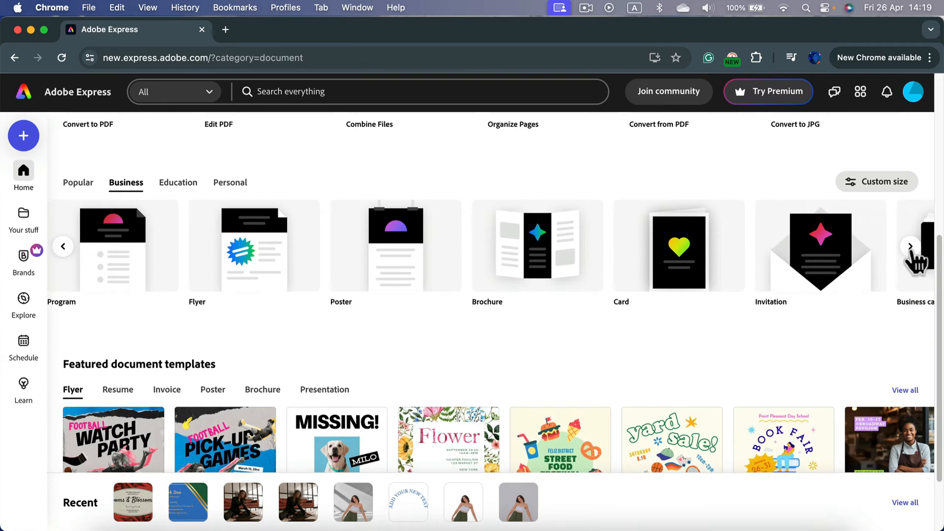
click(910, 246)
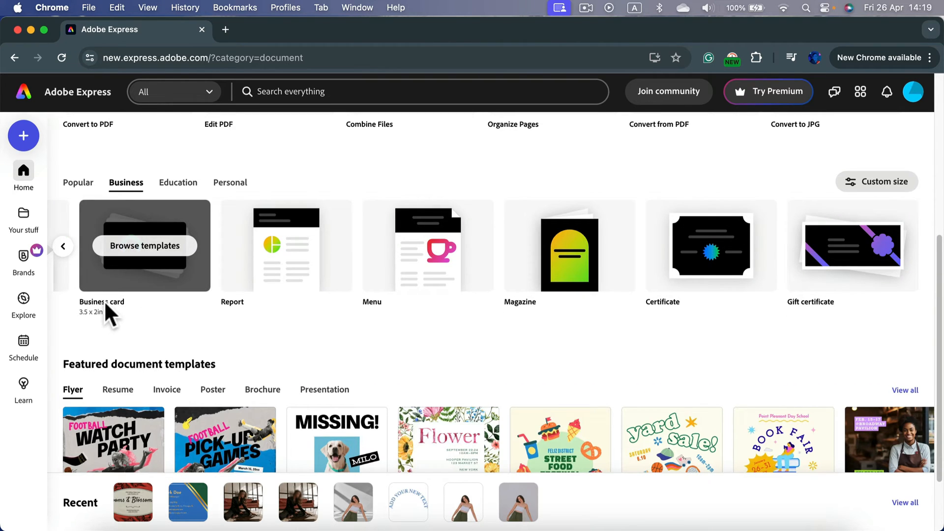
mouse_move(133, 307)
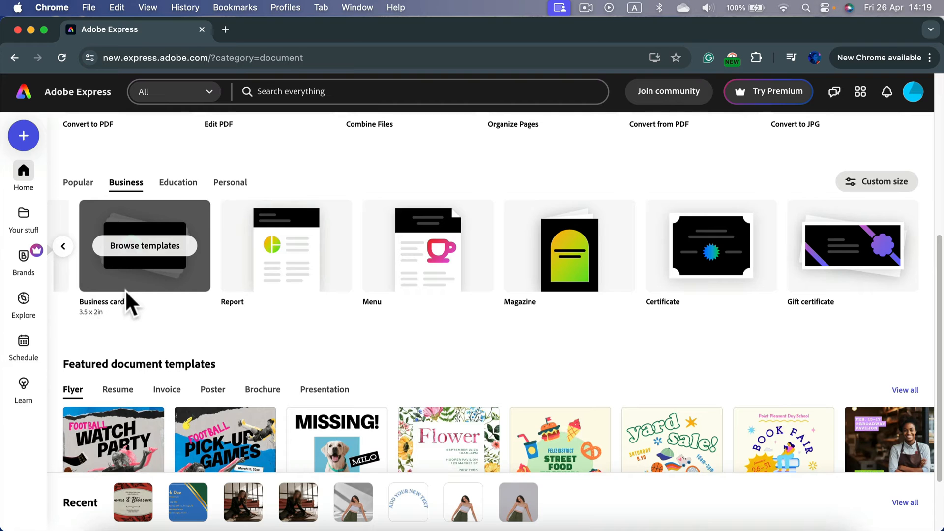
Start a new 3.5 × 2 in business card from templates and browse the template list.
click(144, 246)
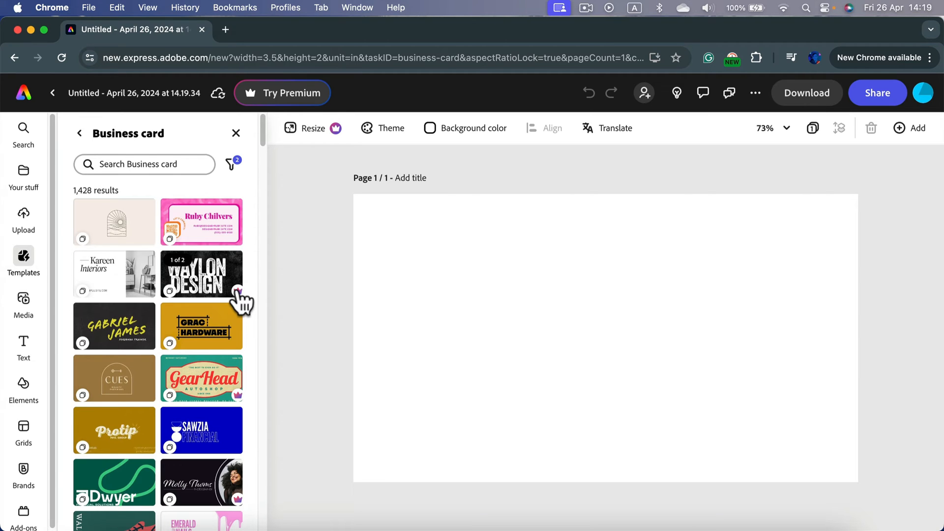
mouse_move(166, 440)
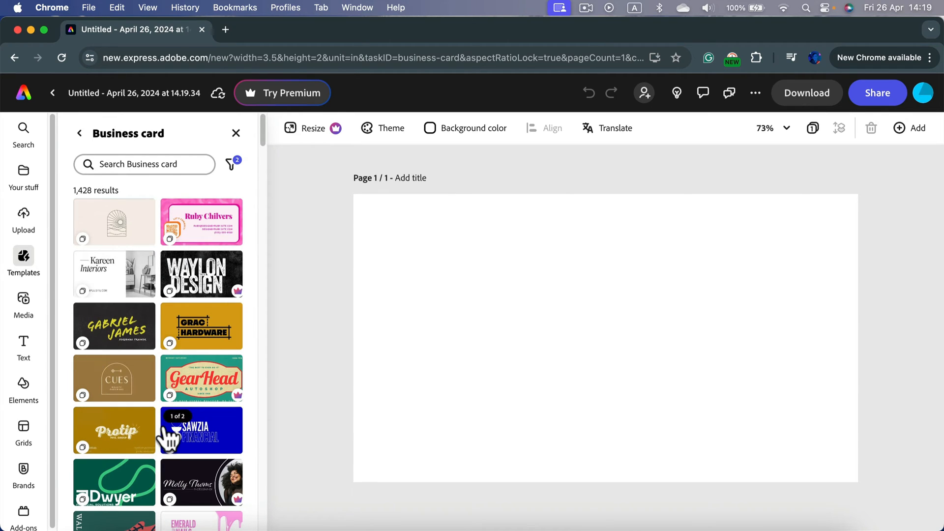
scroll(down, 3)
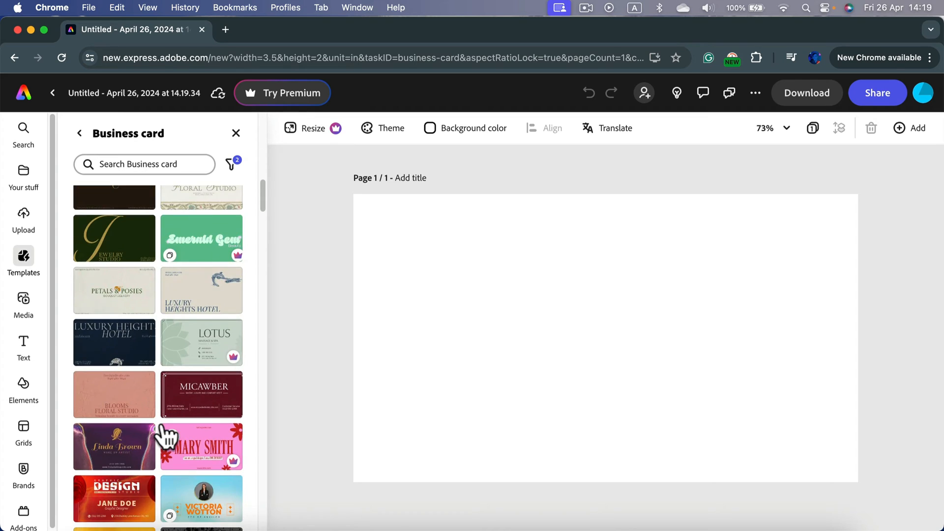
scroll(down, 3)
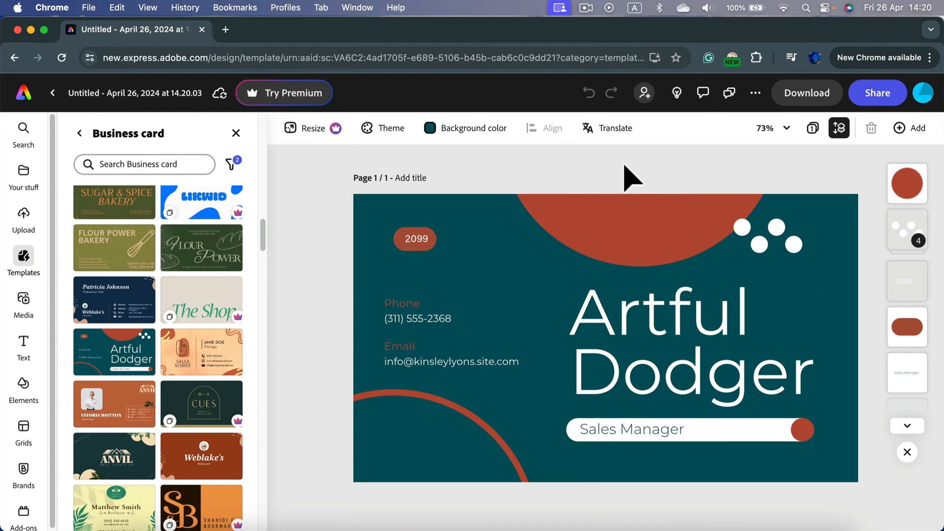
mouse_move(908, 129)
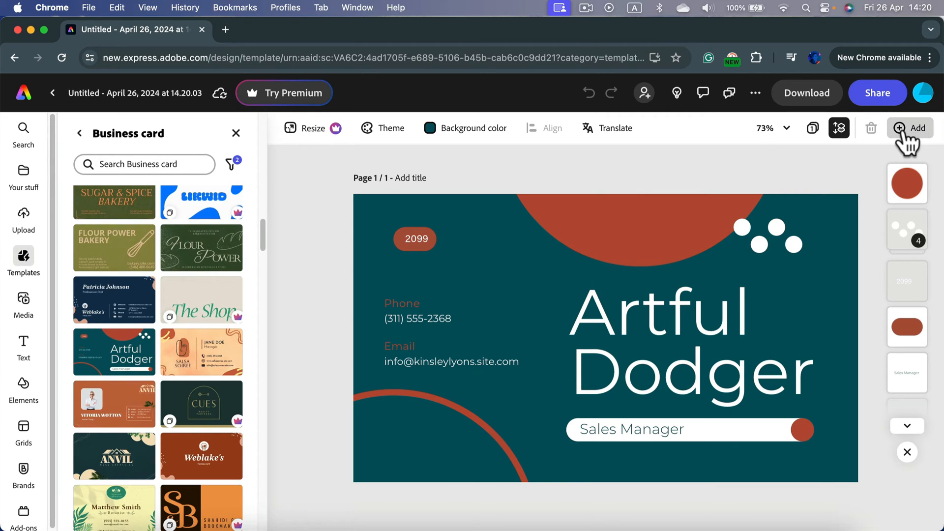
View the Add new page options for the Artful Dodger card design.
click(911, 127)
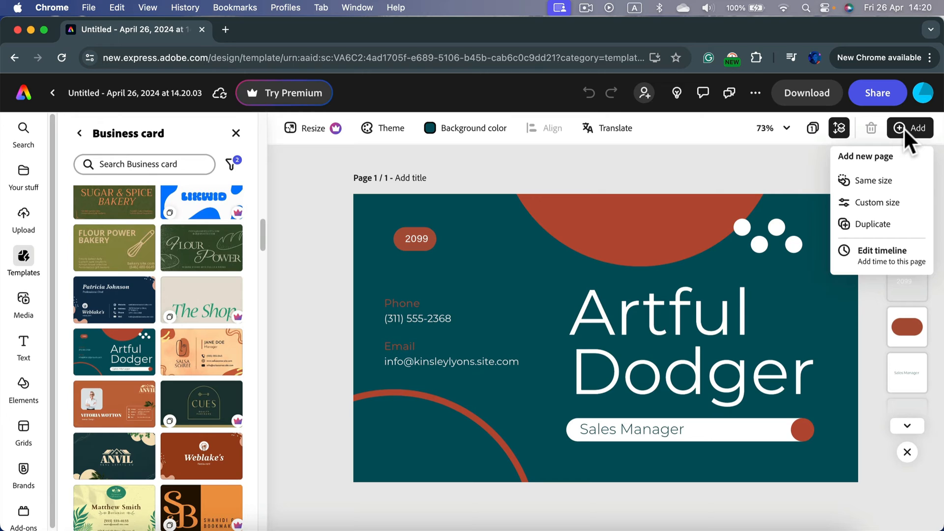
mouse_move(716, 241)
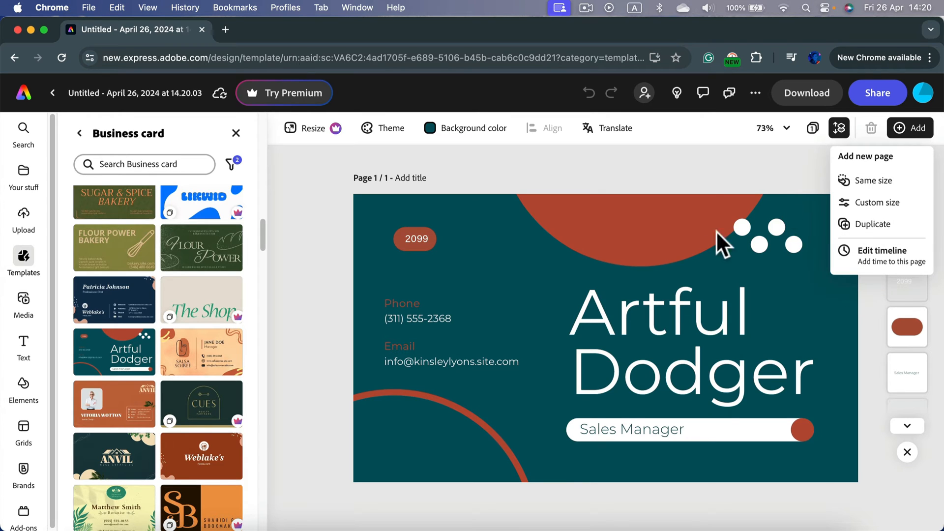
mouse_move(854, 231)
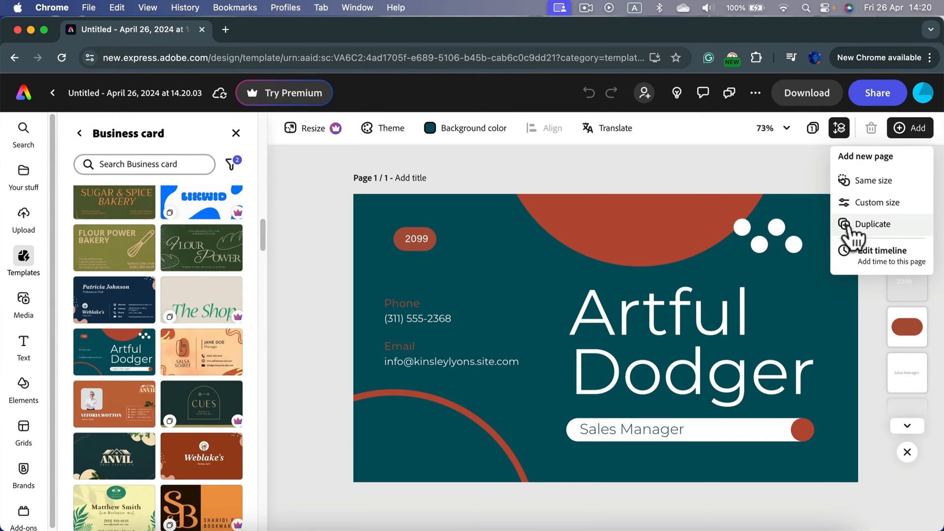
mouse_move(787, 177)
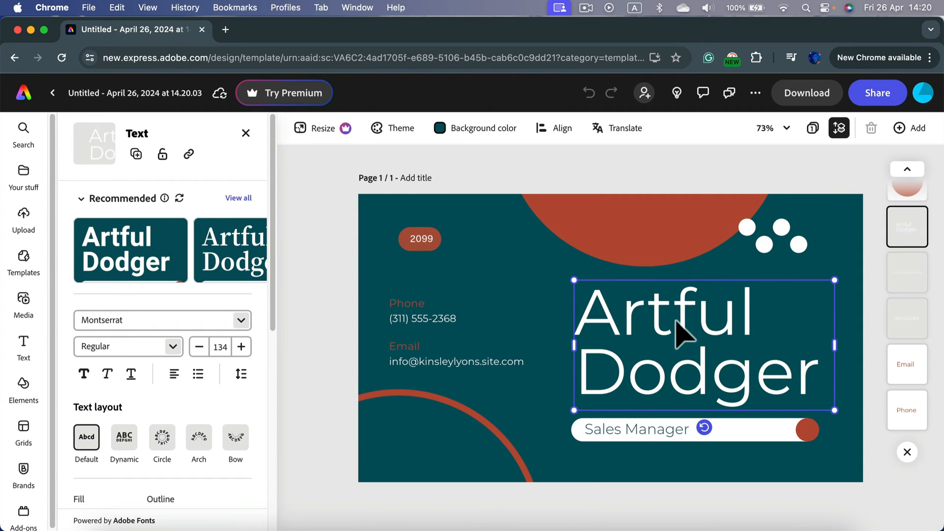
mouse_move(634, 334)
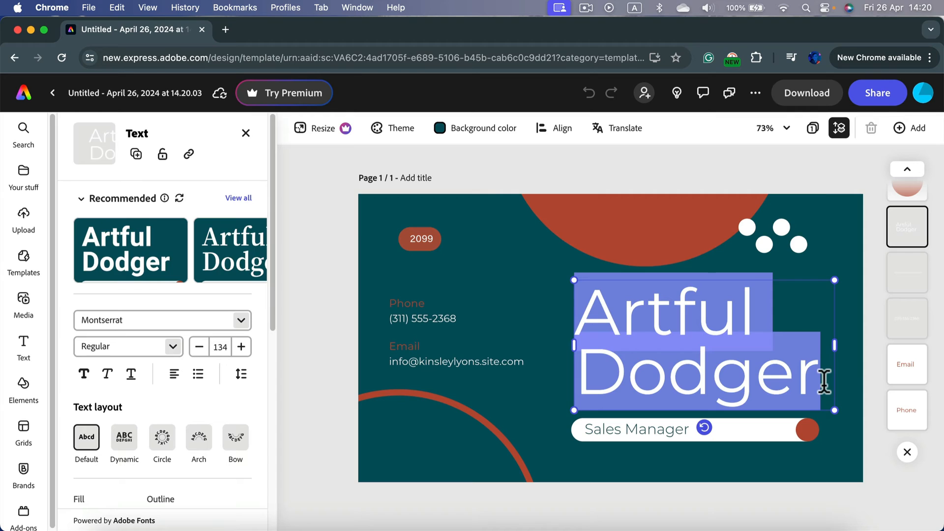
Replace the card's name text with 'Mark Doe' and finish editing.
text(Mark)
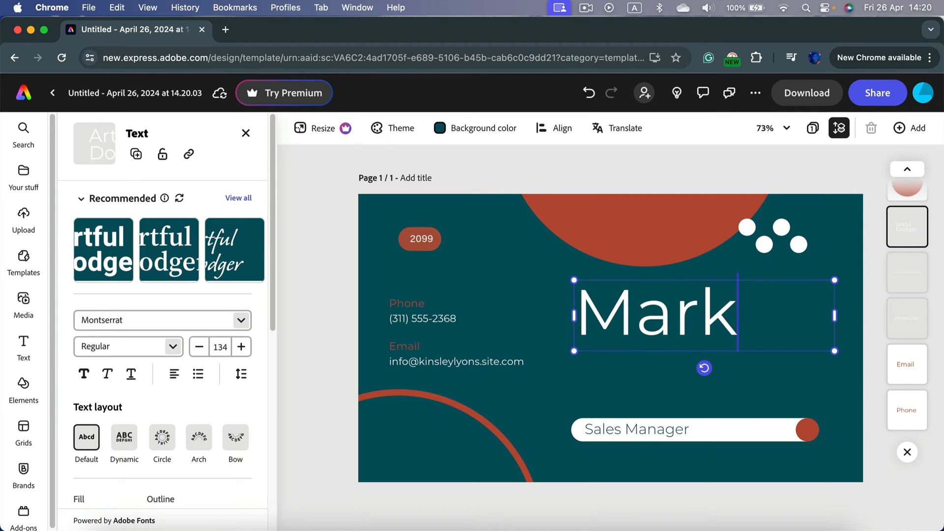
text(Doe)
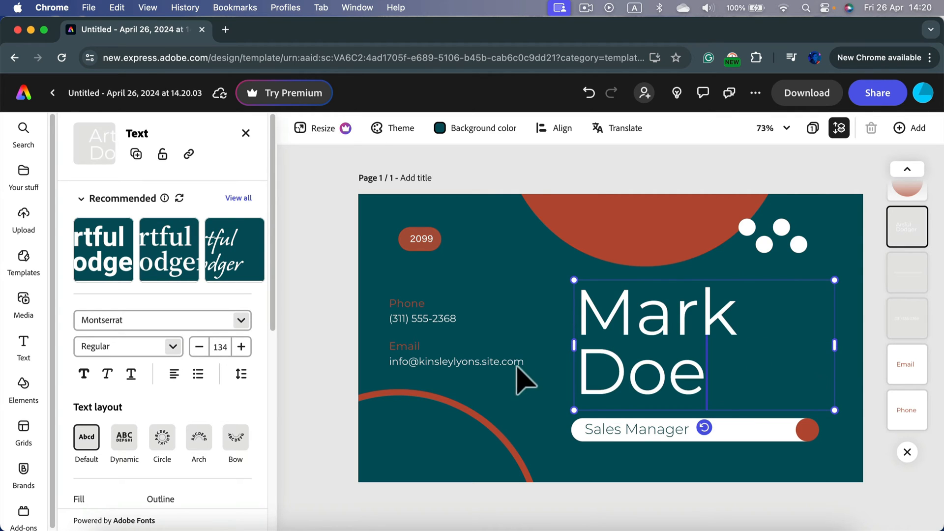
click(421, 239)
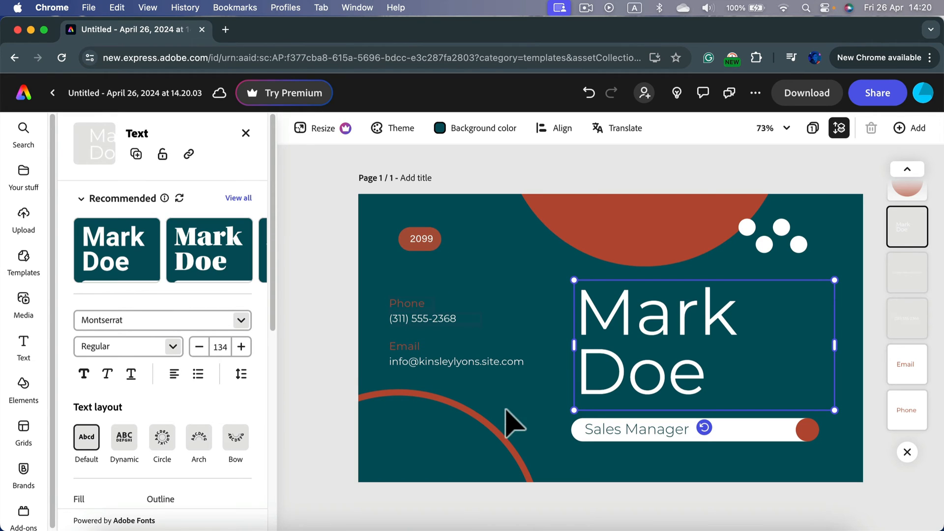
mouse_move(818, 187)
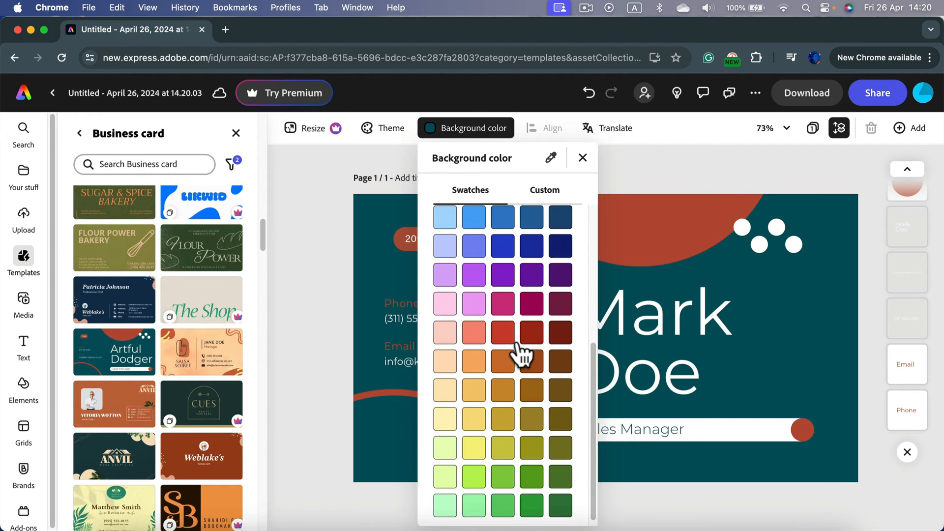
Change the card background to a deeper green, then inspect the red half circle and Phone label.
click(504, 476)
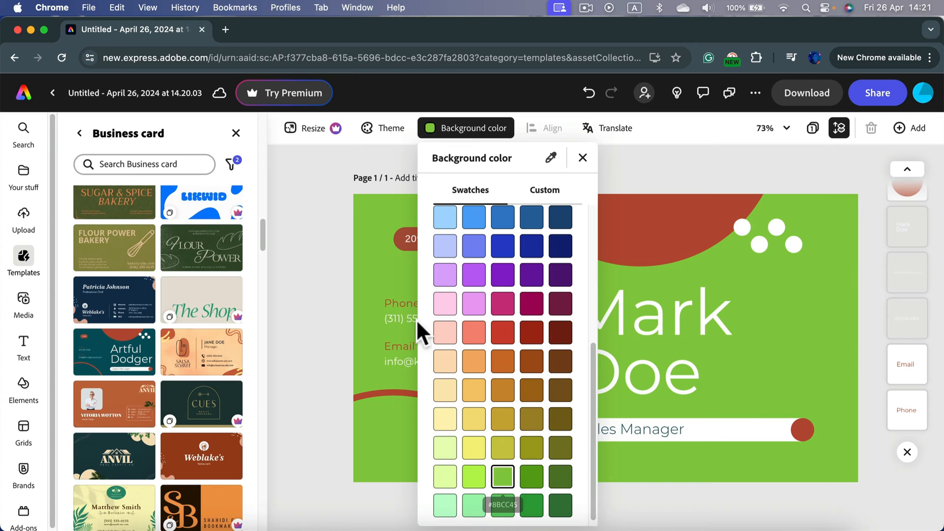
click(532, 511)
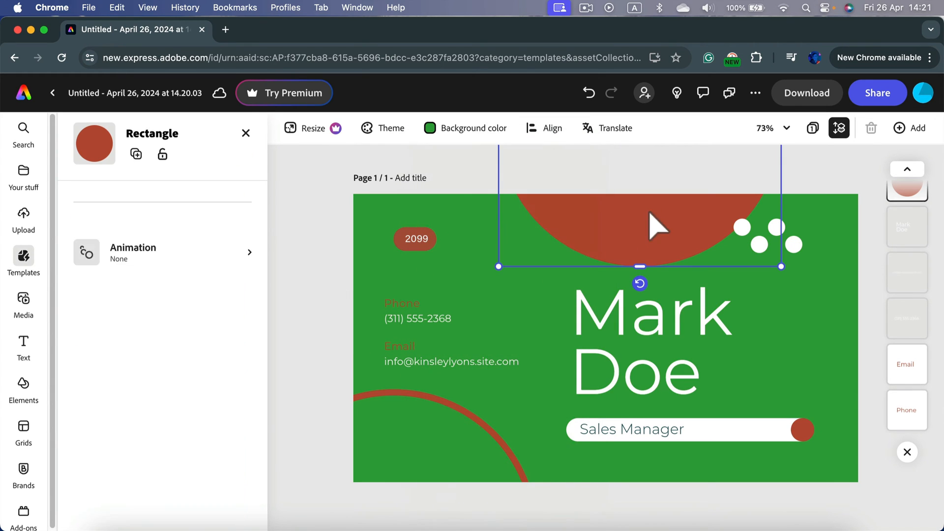
click(94, 144)
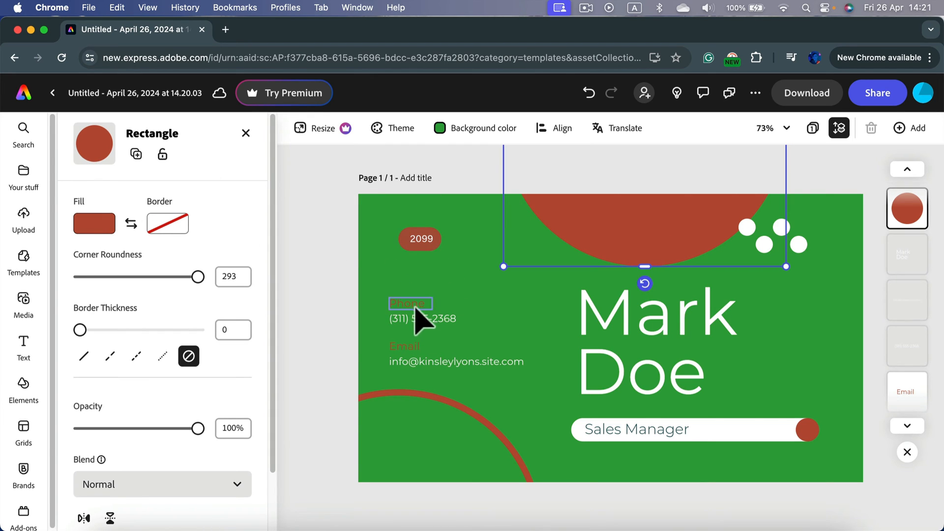
click(409, 303)
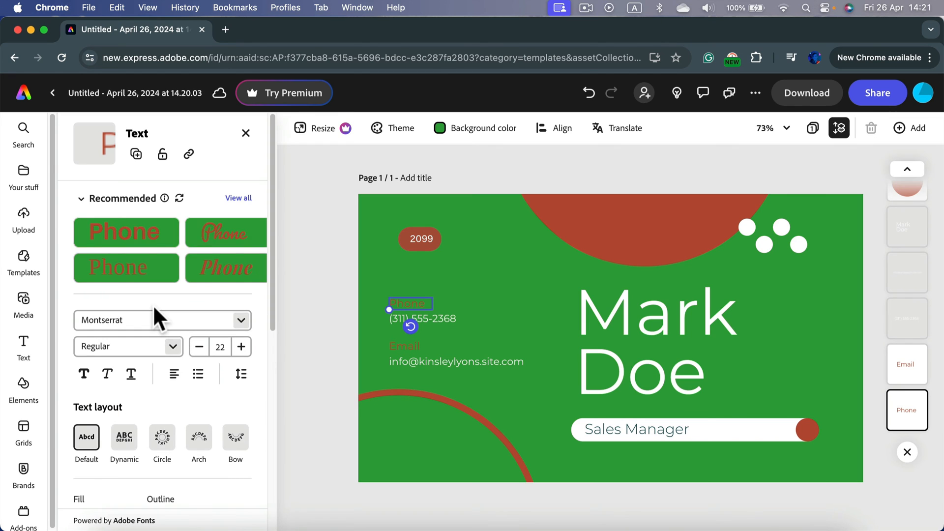
scroll(down, 3)
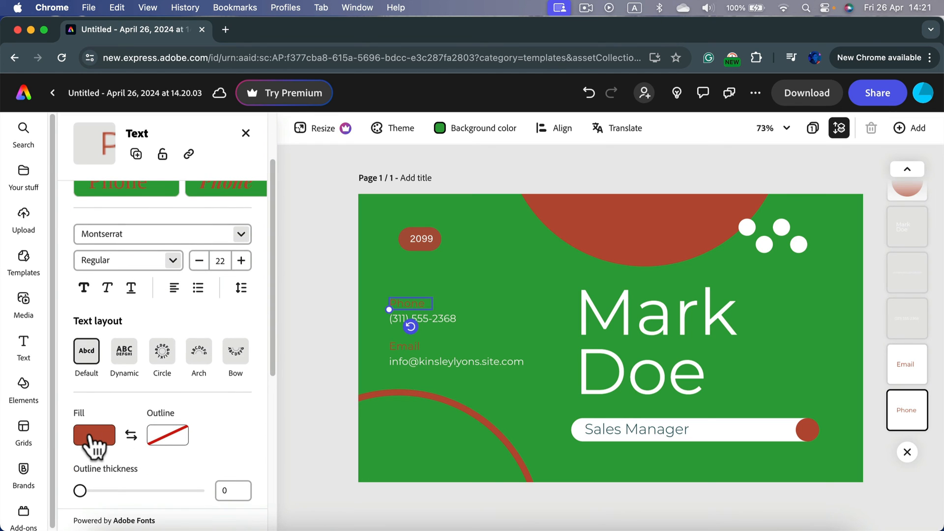
mouse_move(143, 439)
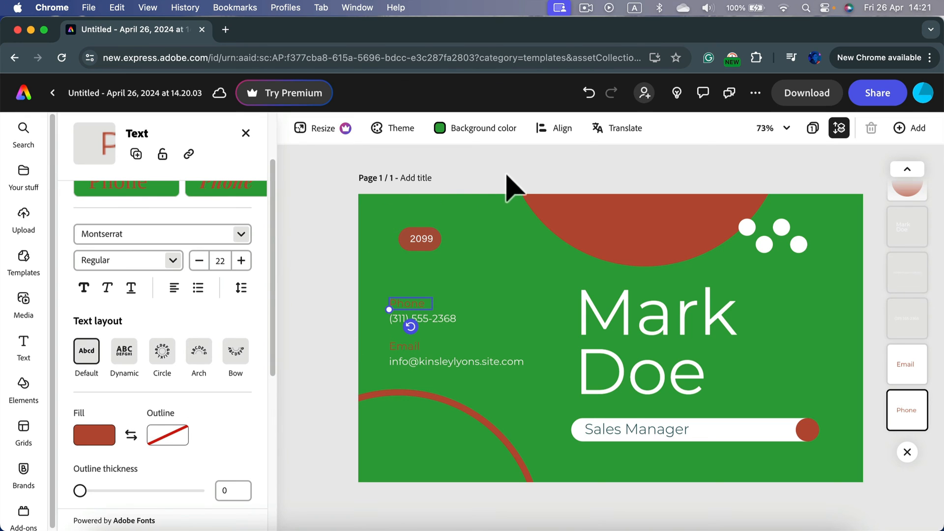
mouse_move(808, 93)
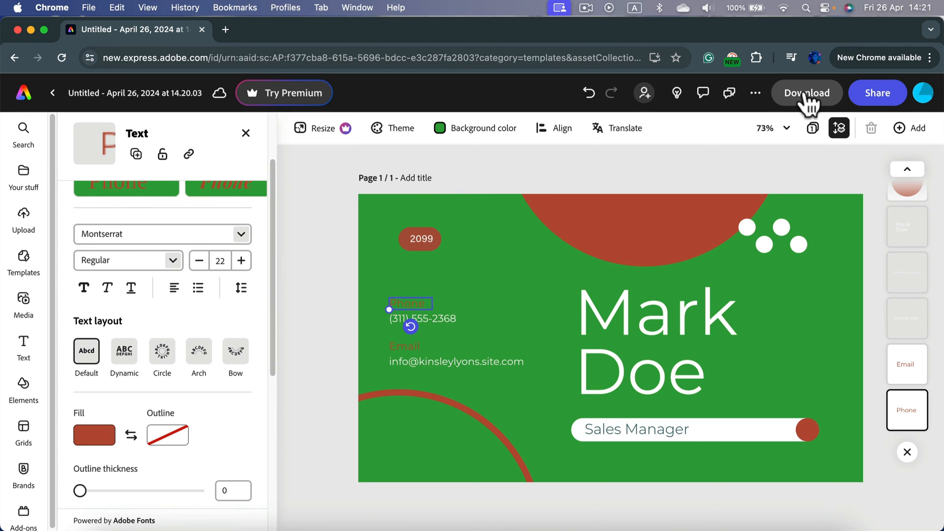
Export the card with PDF (Best for documents) as the download format.
click(806, 93)
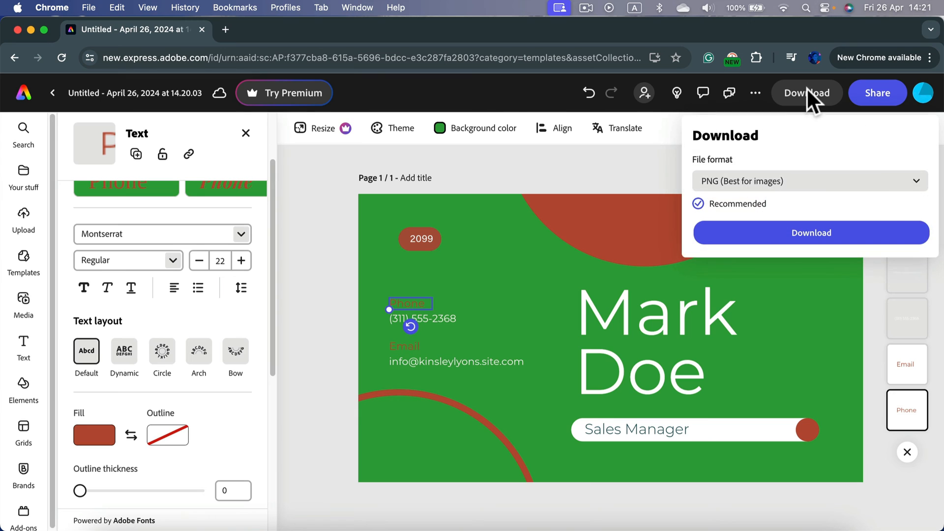
click(810, 181)
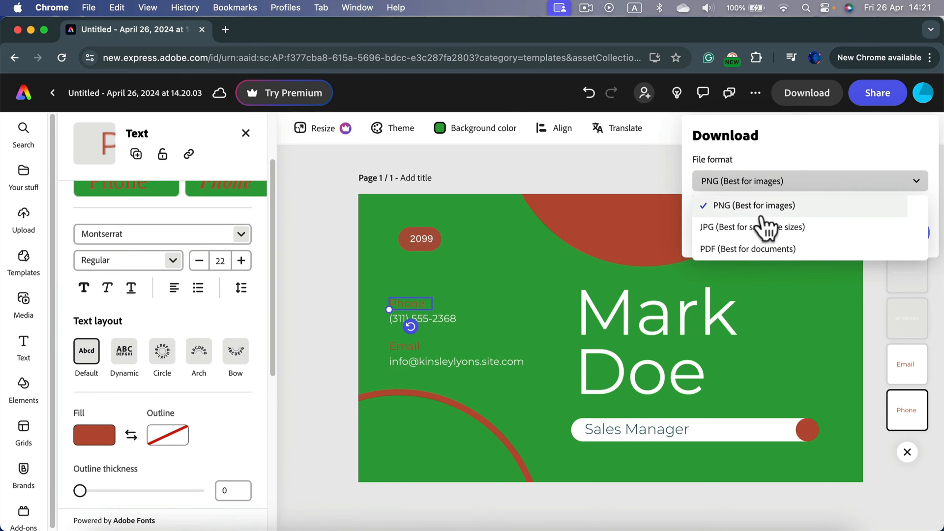
mouse_move(775, 217)
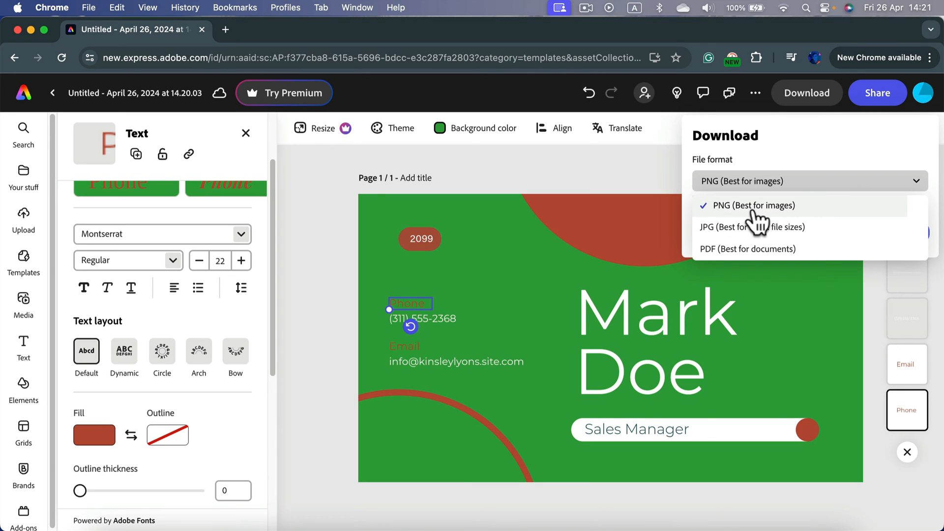
mouse_move(748, 188)
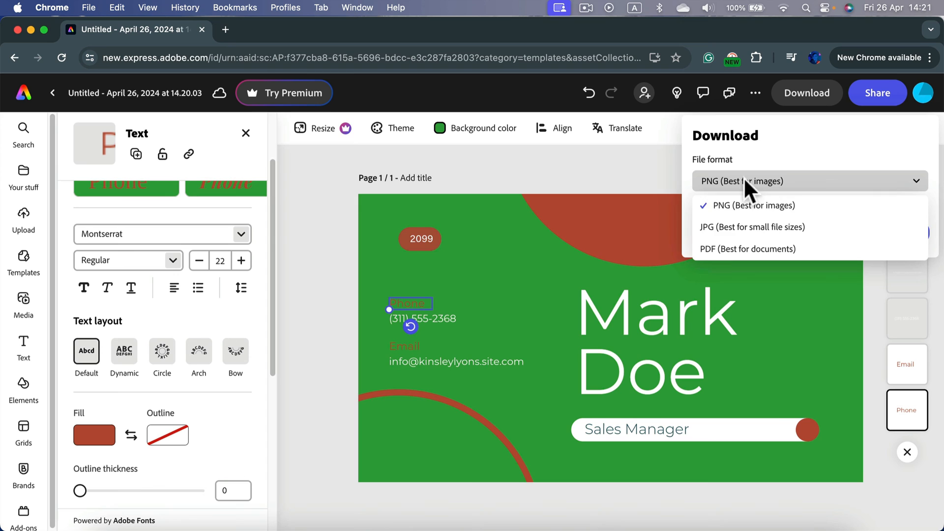
click(749, 249)
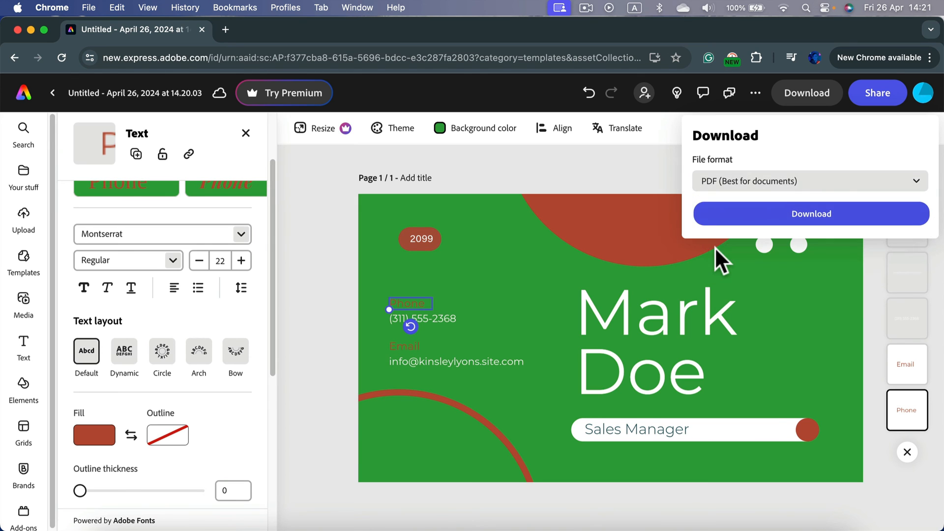
click(811, 213)
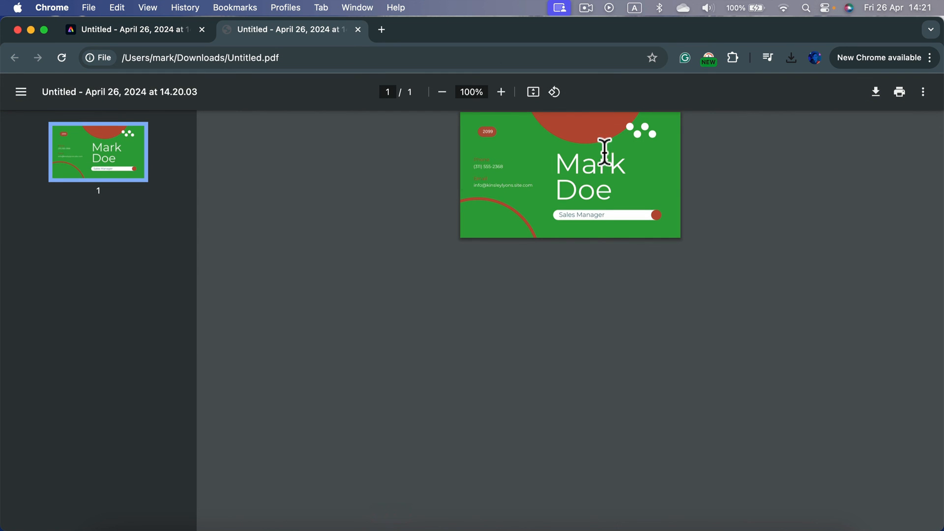
Zoom in twice on the exported Mark Doe card to check its details.
click(501, 91)
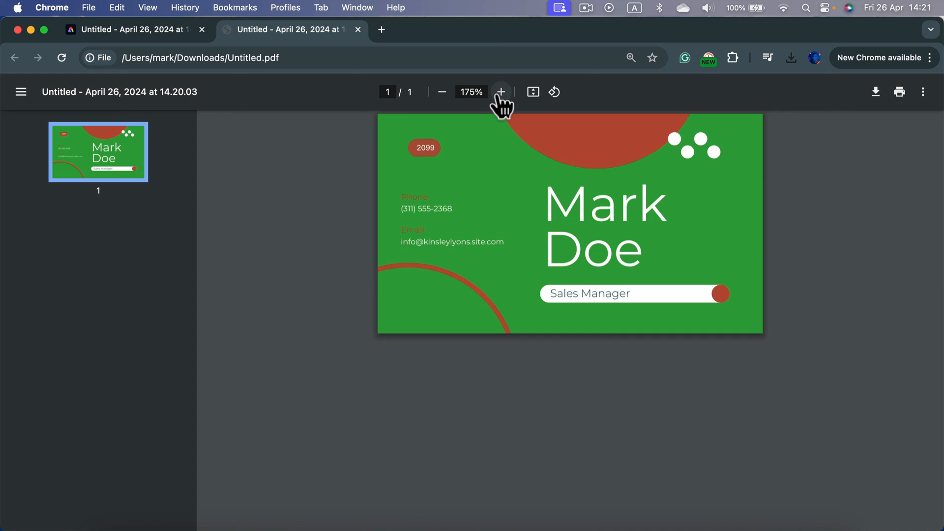
click(500, 91)
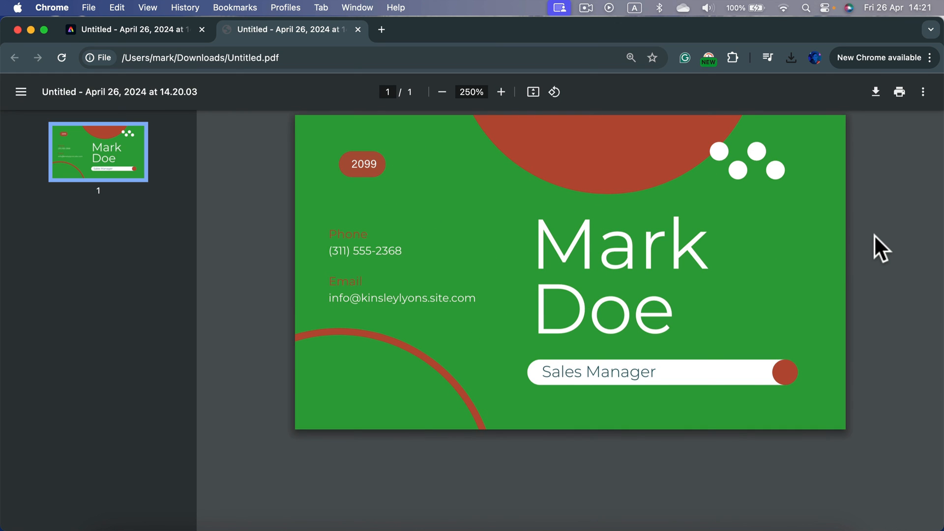